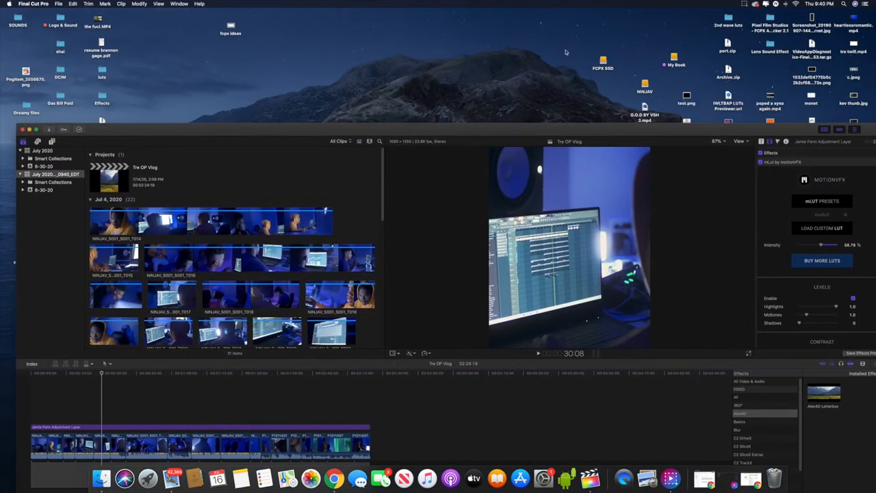
pyautogui.moveTo(392, 134)
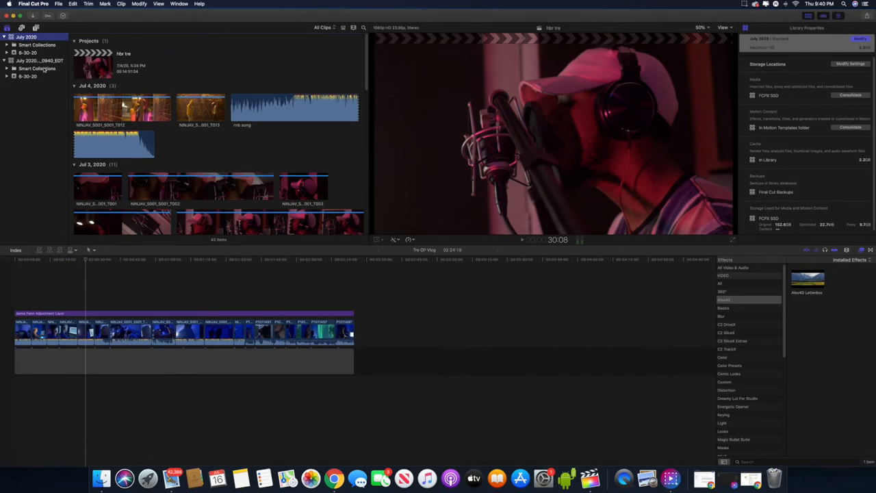
# Select the second July 2020 library in the Libraries sidebar.
pyautogui.click(40, 60)
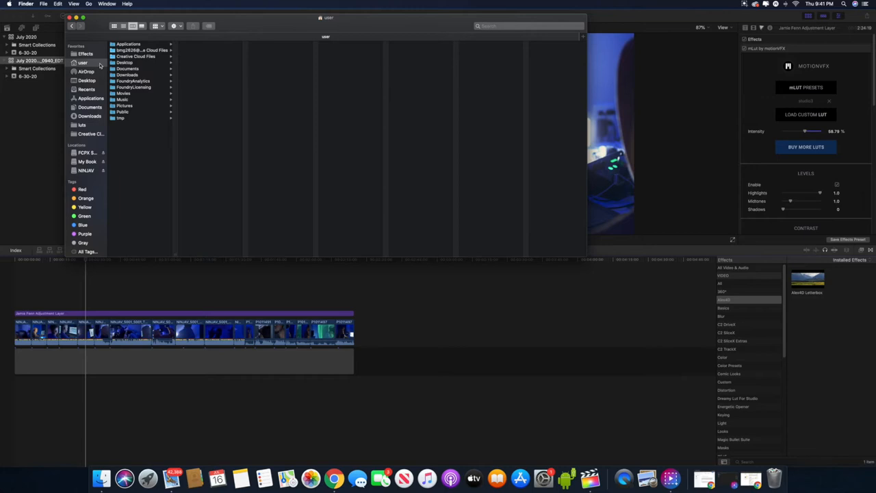
pyautogui.moveTo(143, 116)
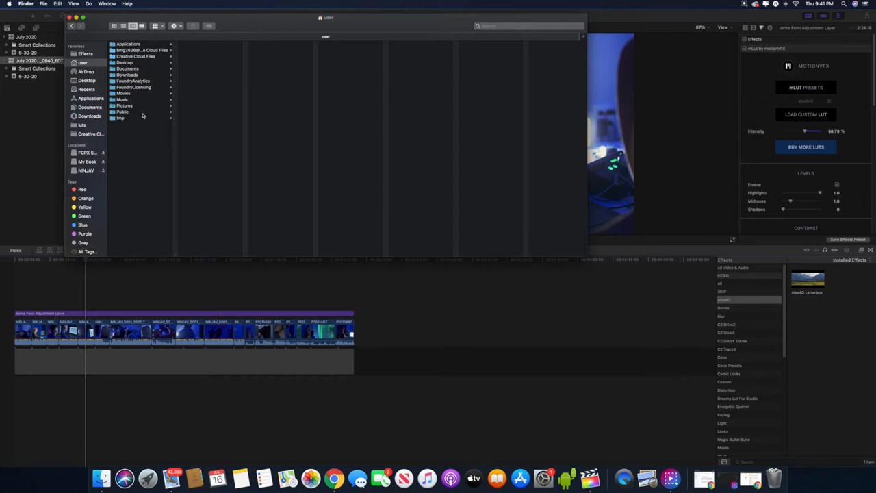
pyautogui.click(123, 93)
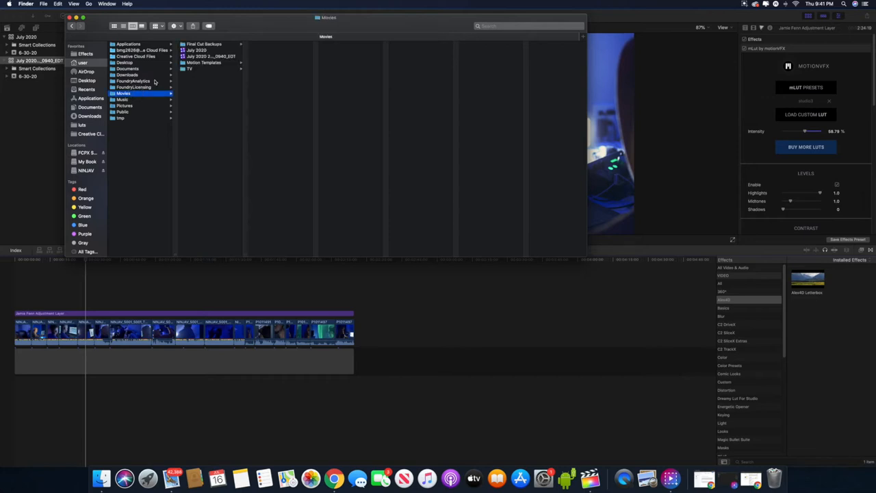
pyautogui.moveTo(147, 61)
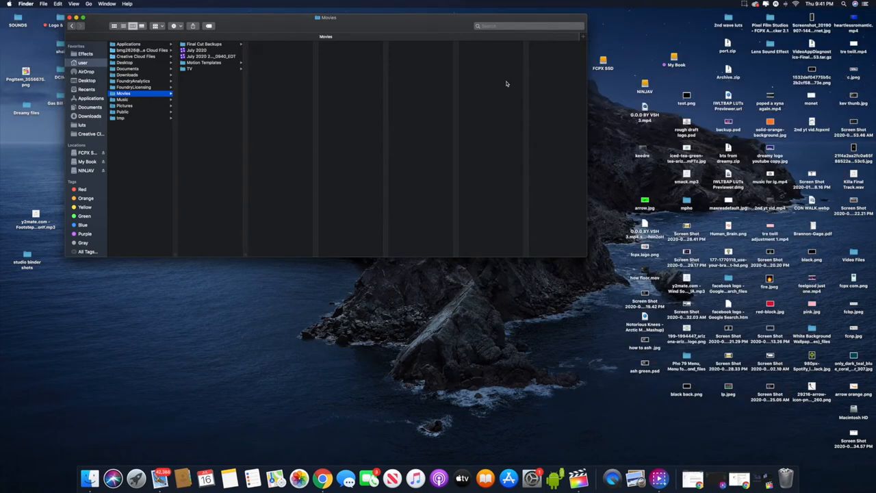
pyautogui.click(209, 55)
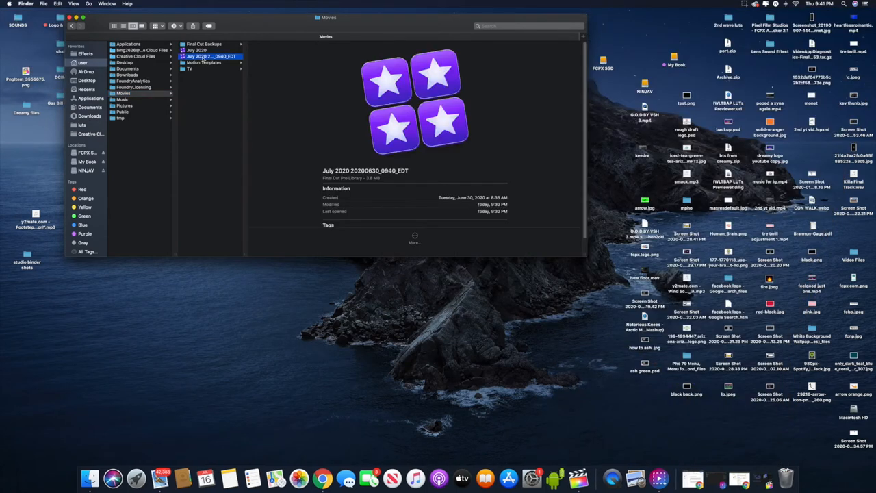
pyautogui.moveTo(210, 57); pyautogui.dragTo(77, 339)
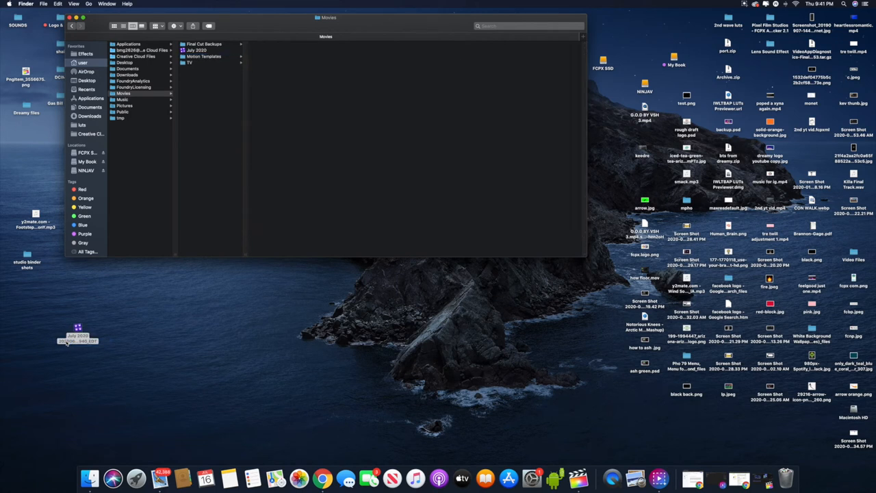
pyautogui.moveTo(101, 146)
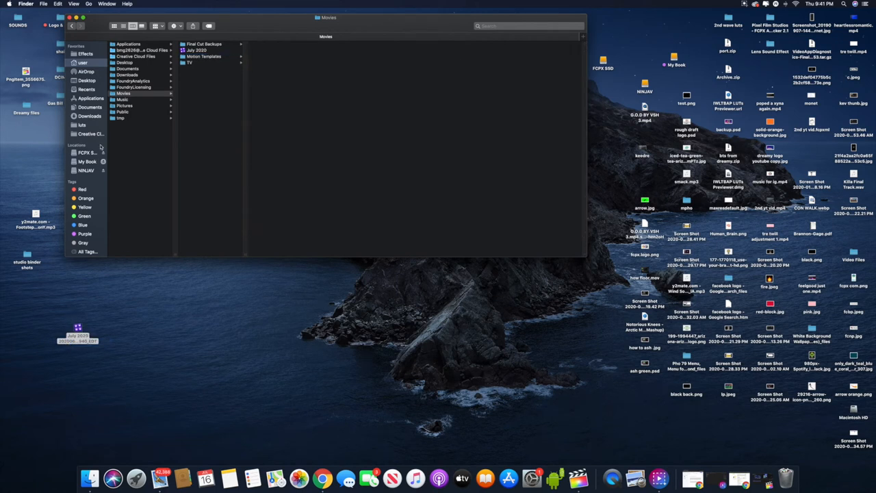
pyautogui.click(70, 17)
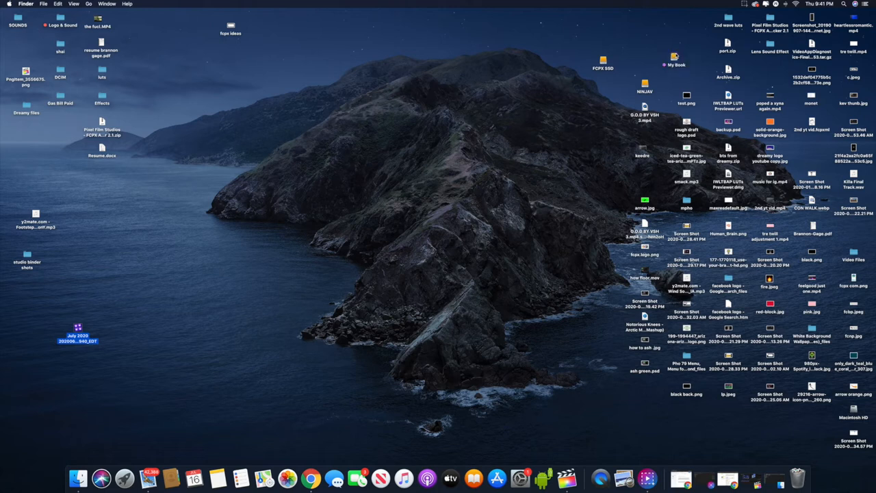
pyautogui.moveTo(159, 123)
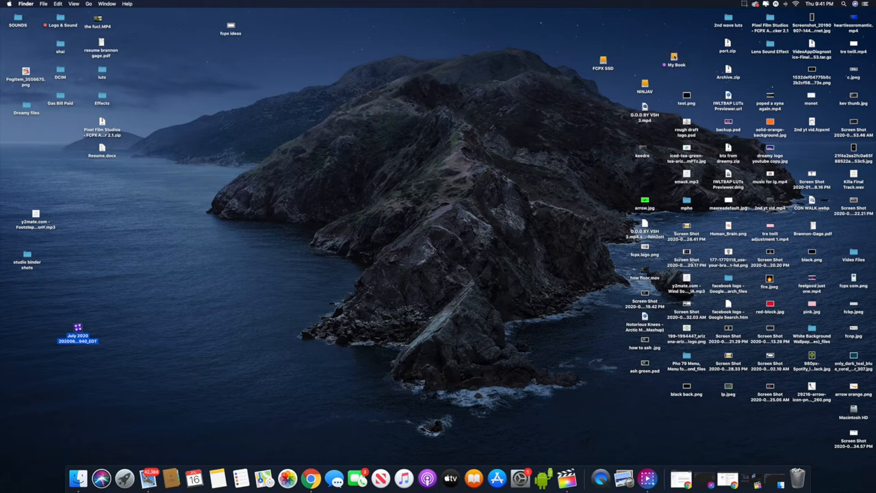
pyautogui.doubleClick(673, 62)
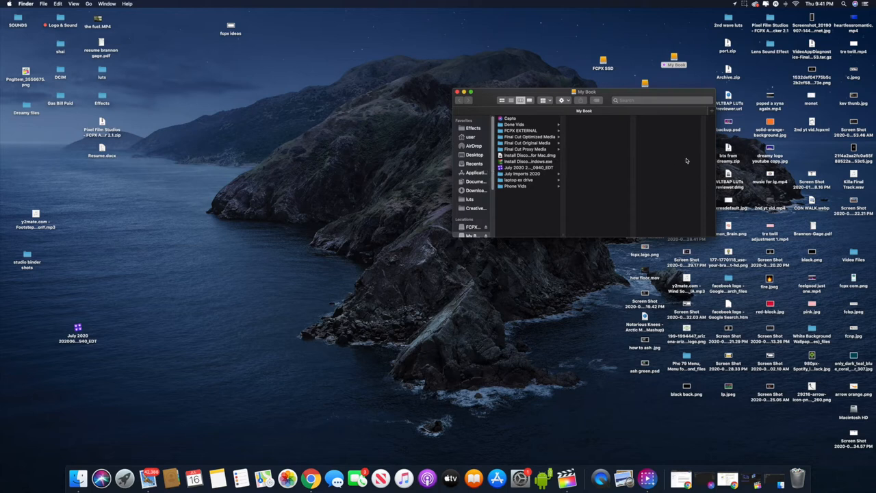
pyautogui.click(527, 168)
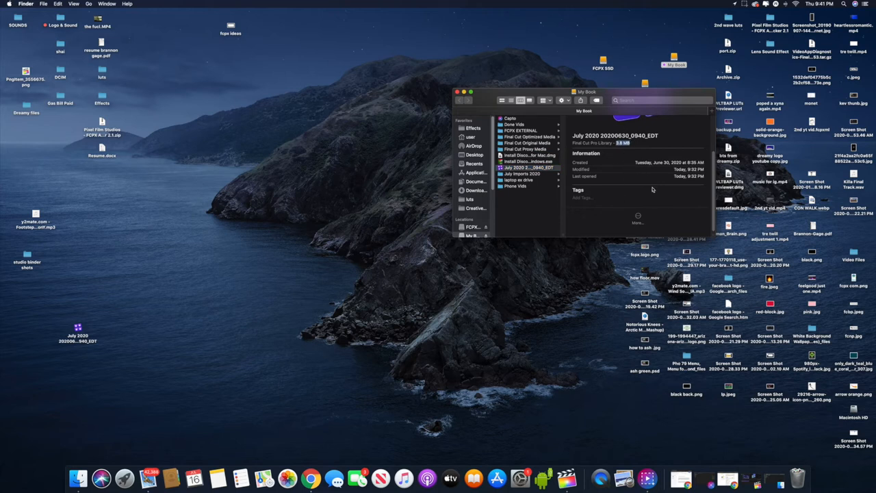
pyautogui.moveTo(582, 145)
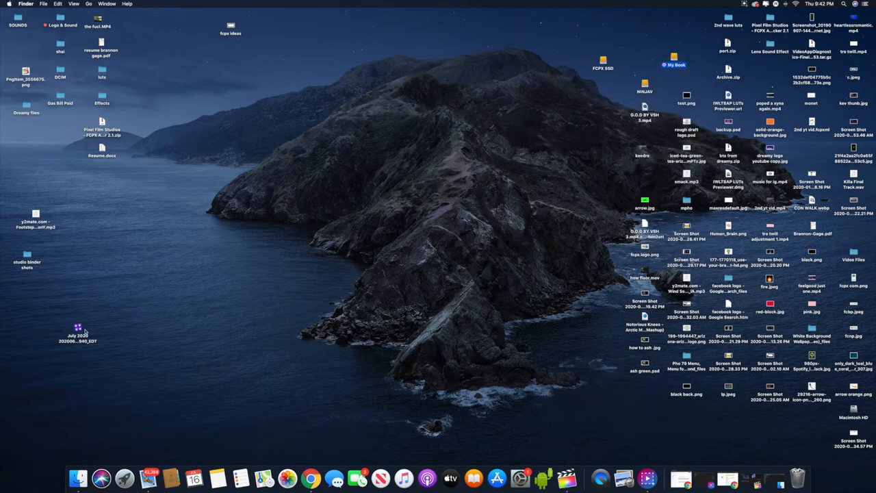
# Trash the desktop July 2020 library copy and launch Final Cut Pro from the Dock.
pyautogui.rightClick(77, 332)
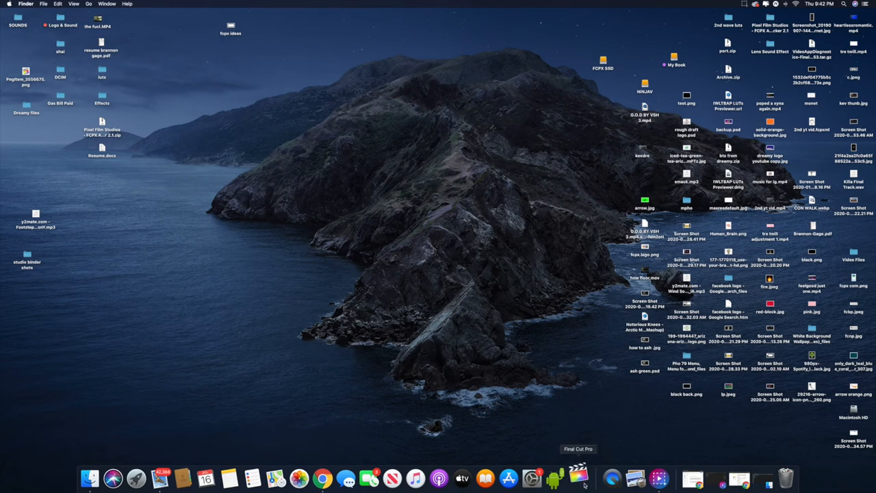
pyautogui.click(579, 477)
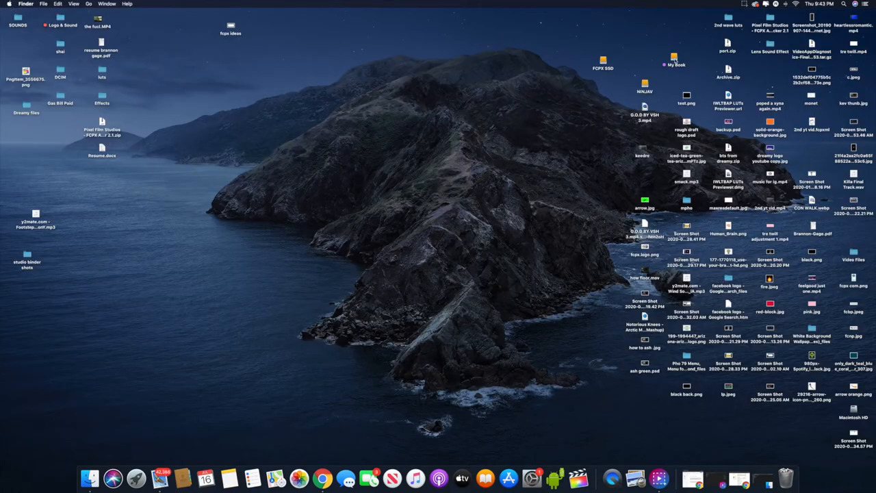
# Open the My Book drive, select its library copy, and return to the desktop.
pyautogui.doubleClick(673, 60)
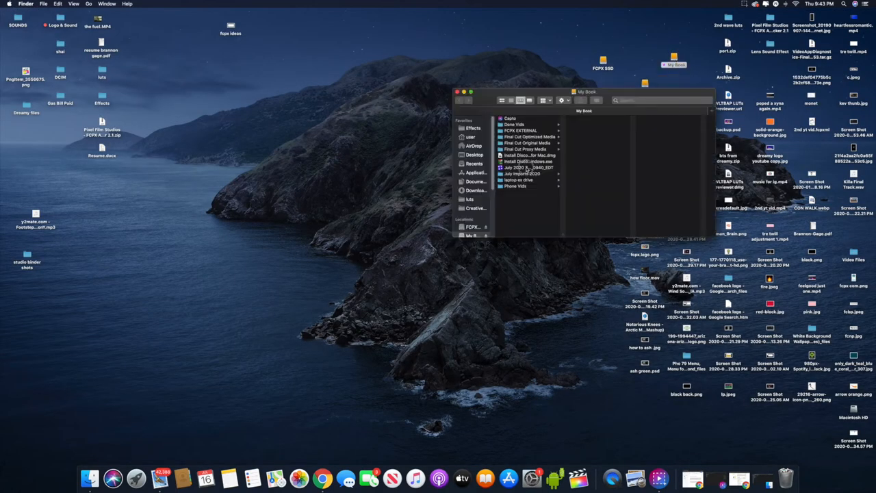
pyautogui.click(527, 167)
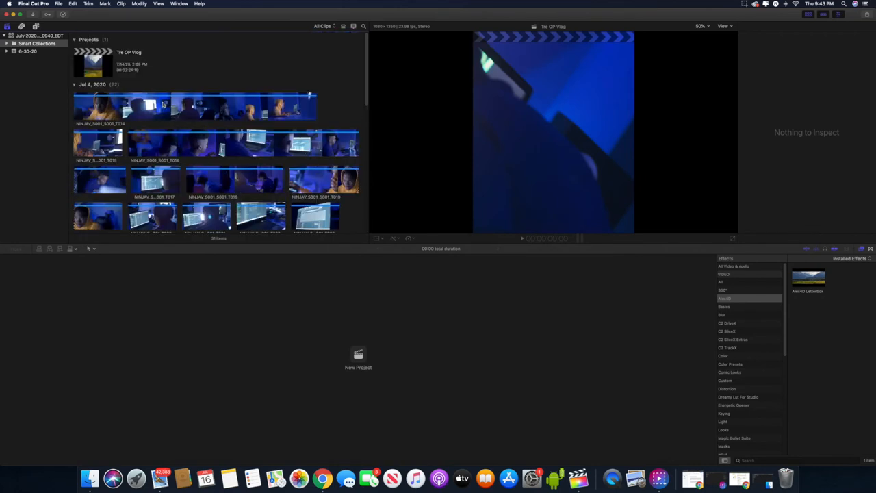
pyautogui.click(93, 61)
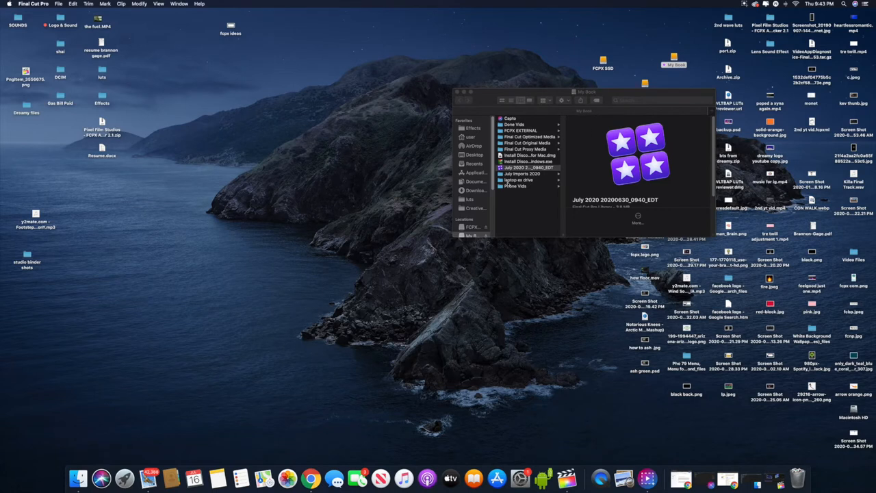
pyautogui.moveTo(796, 478)
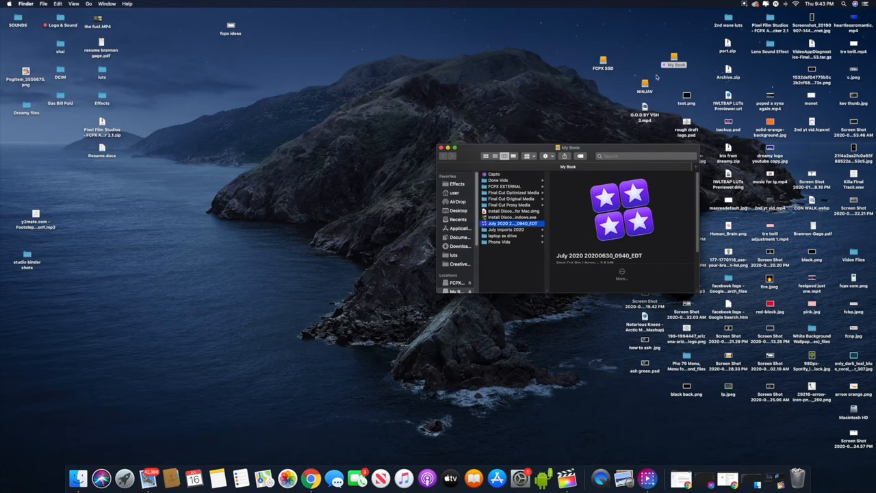
pyautogui.moveTo(653, 149)
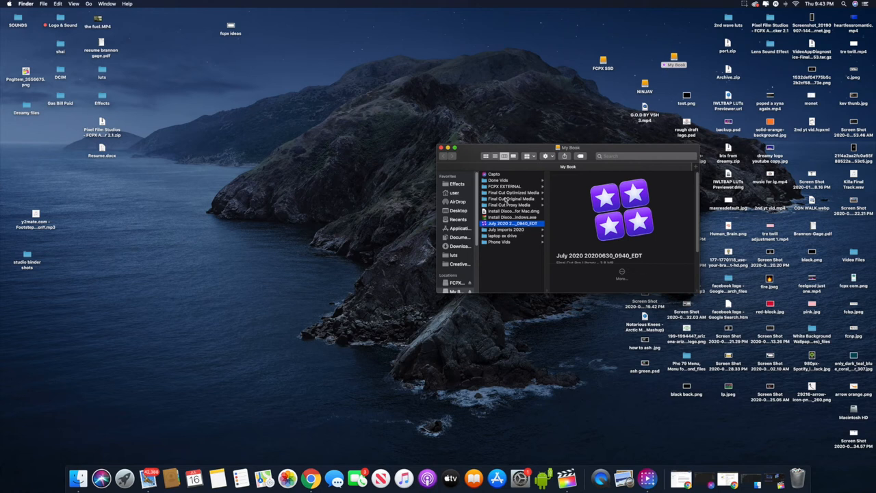
pyautogui.moveTo(623, 214)
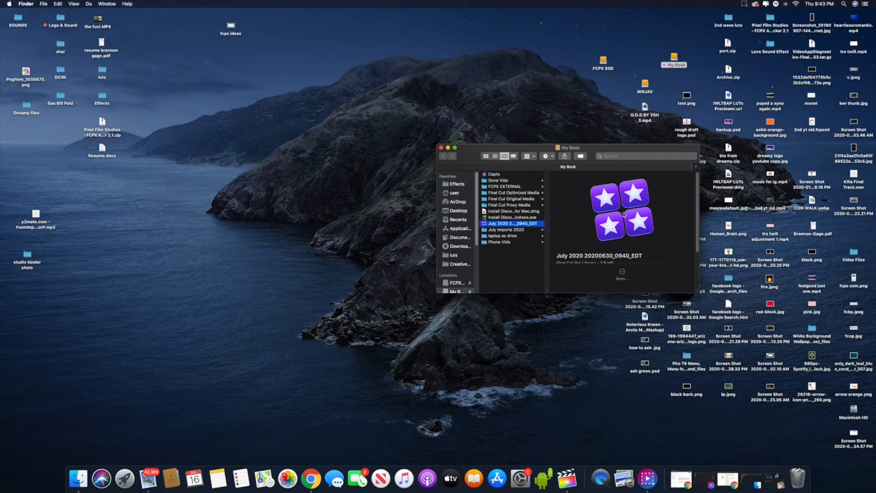
# Browse home folder > Movies and select the original July 2020 library.
pyautogui.click(454, 193)
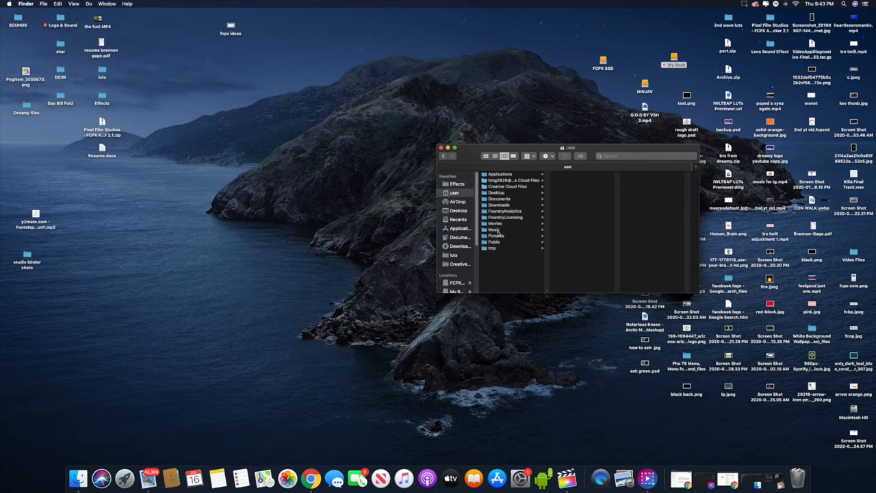
pyautogui.click(495, 223)
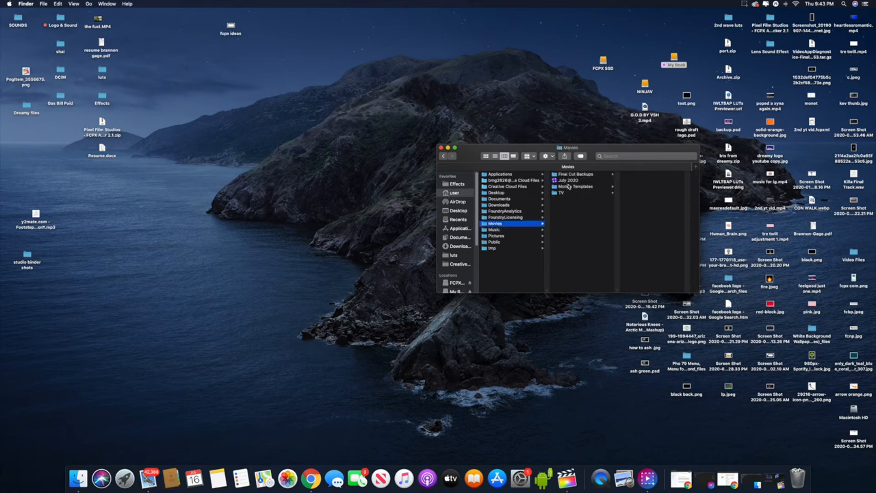
pyautogui.click(567, 180)
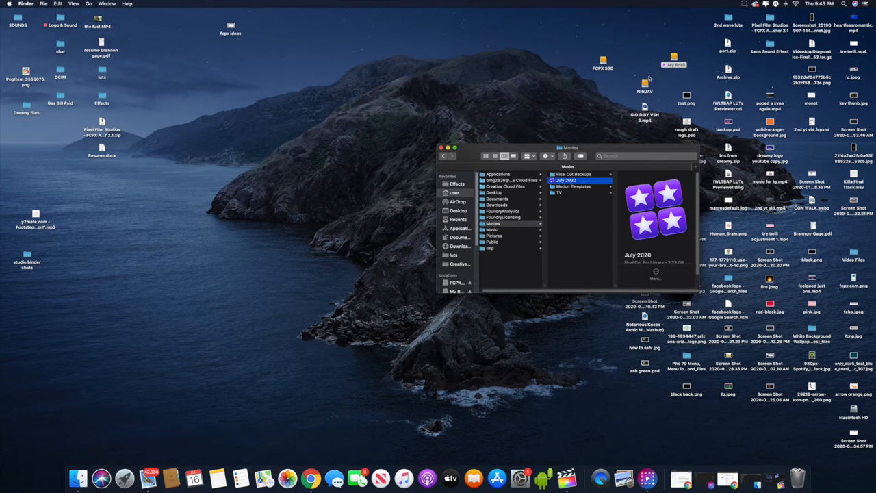
pyautogui.moveTo(750, 479)
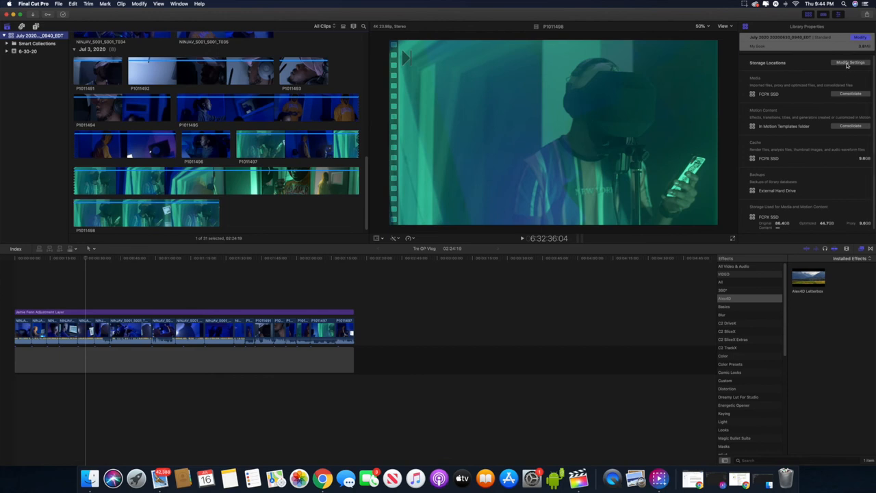
pyautogui.click(850, 63)
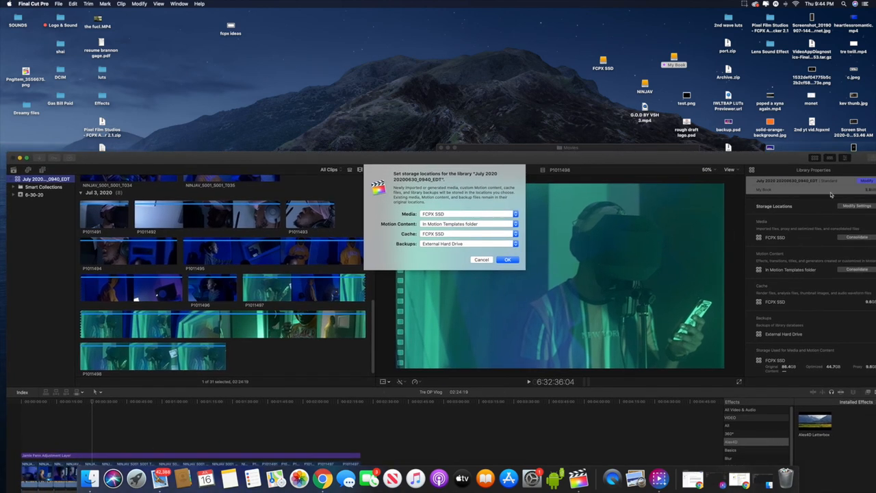
# Browse My Book for media storage, cancel, and confirm FCPX SSD media settings with OK.
pyautogui.click(468, 233)
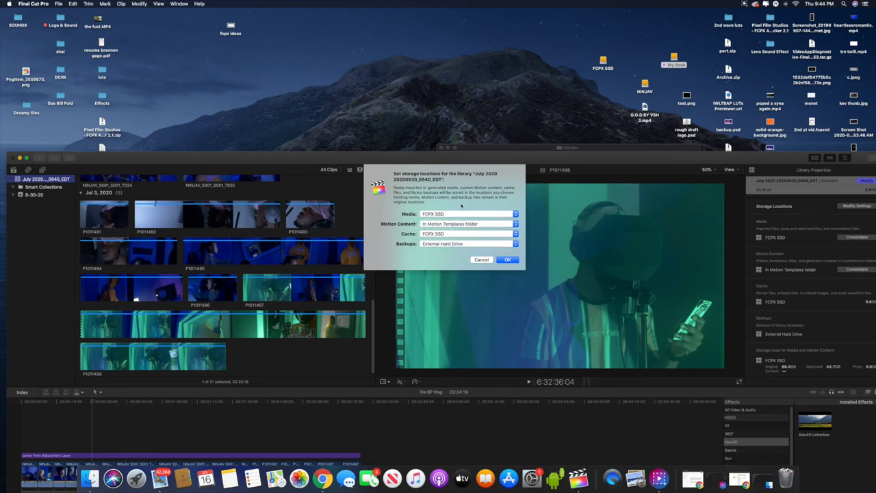
pyautogui.click(468, 213)
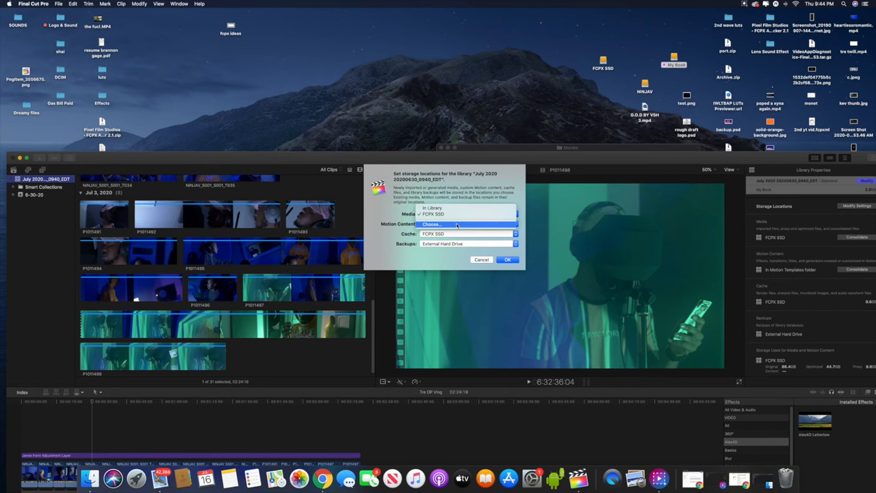
pyautogui.click(432, 224)
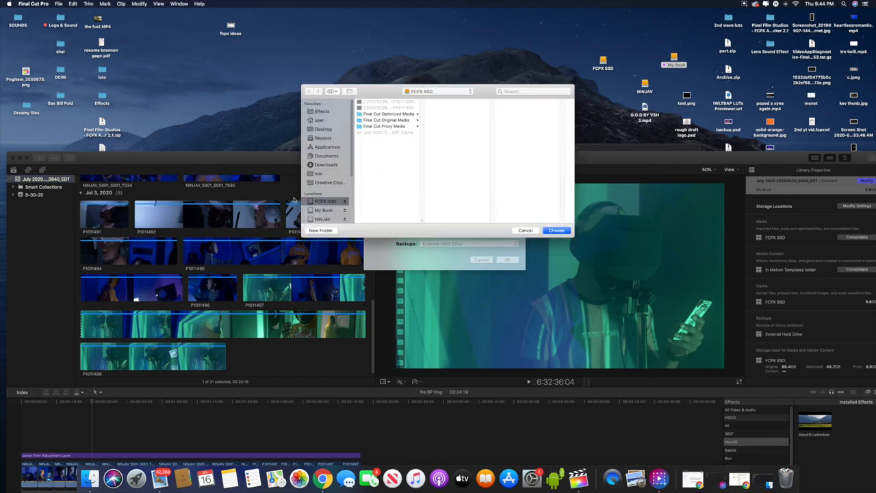
pyautogui.click(323, 210)
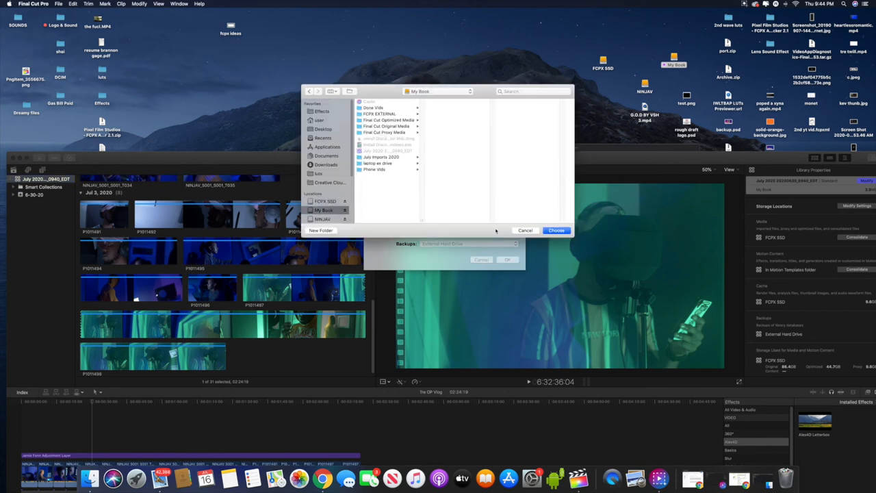
pyautogui.click(525, 230)
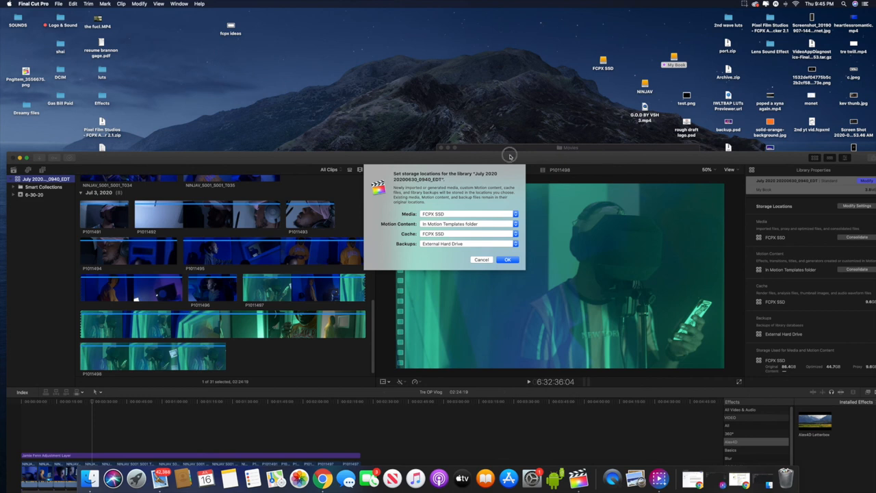
pyautogui.click(507, 260)
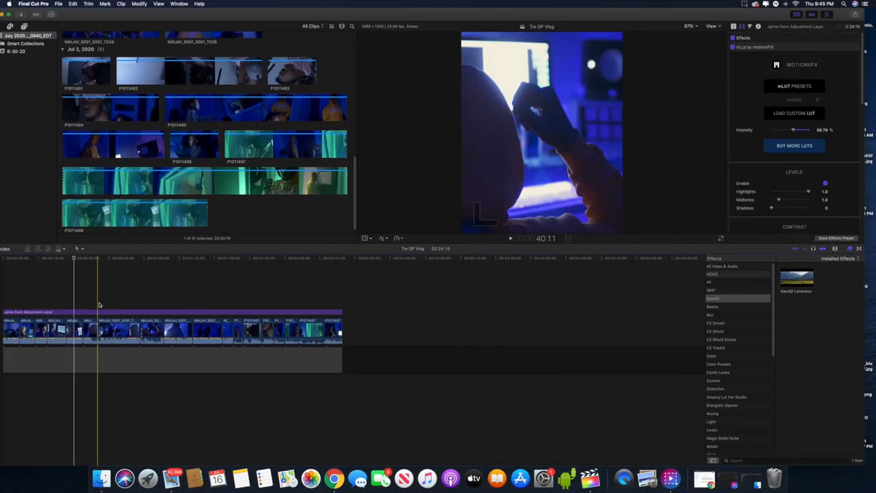